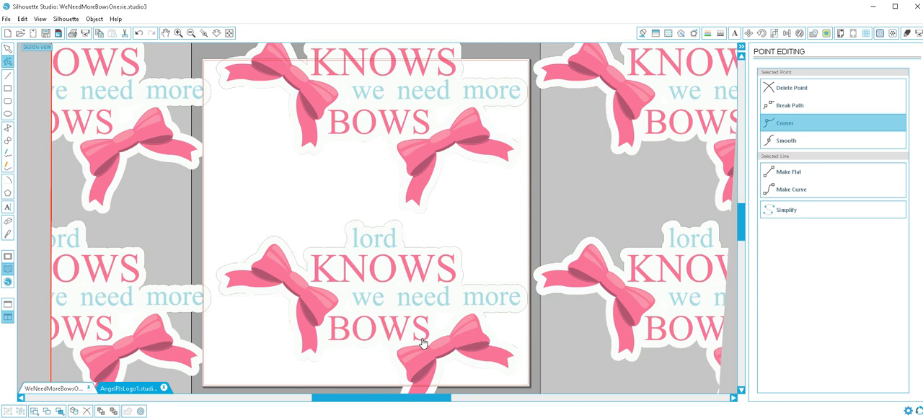
mouse_move(486, 339)
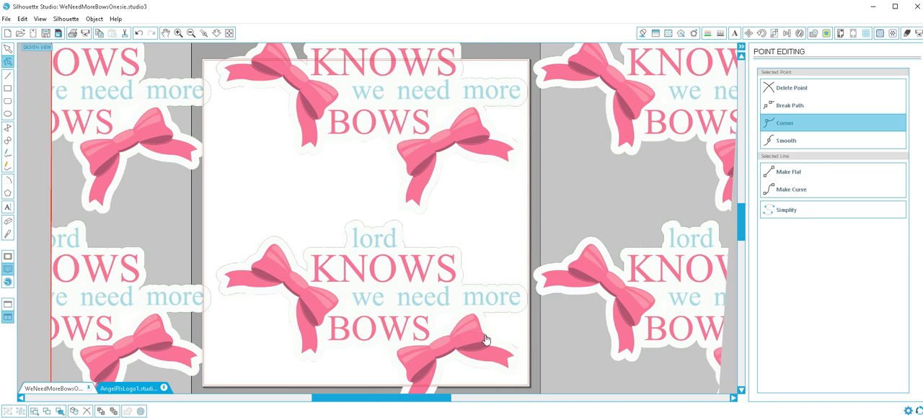
mouse_move(391, 290)
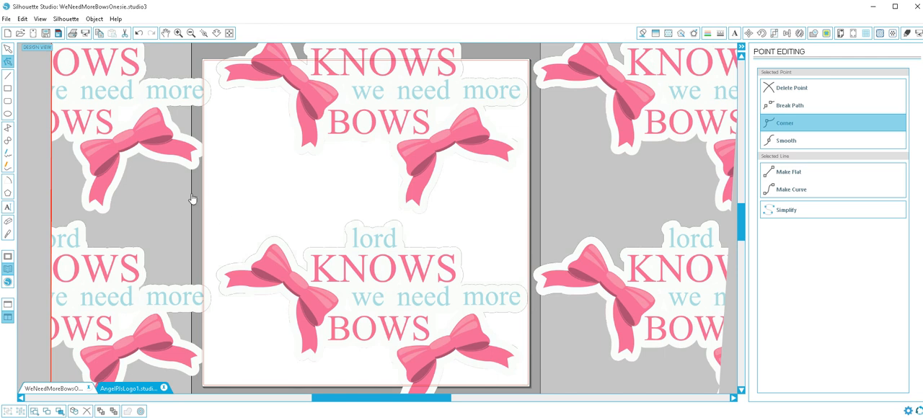
mouse_move(434, 336)
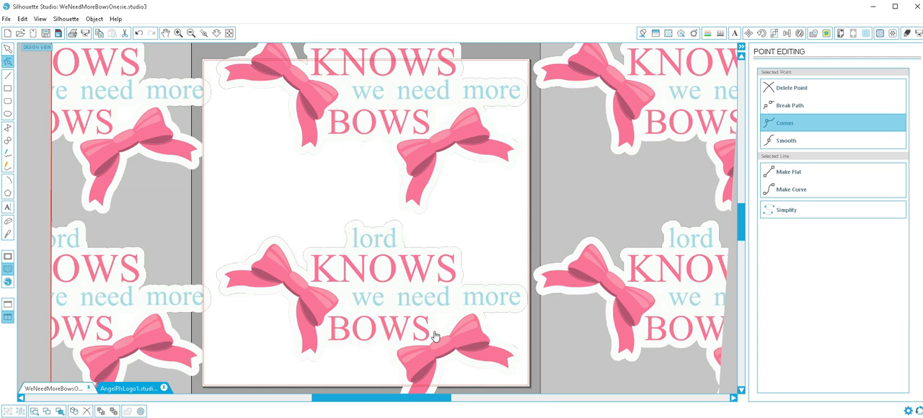
mouse_move(347, 299)
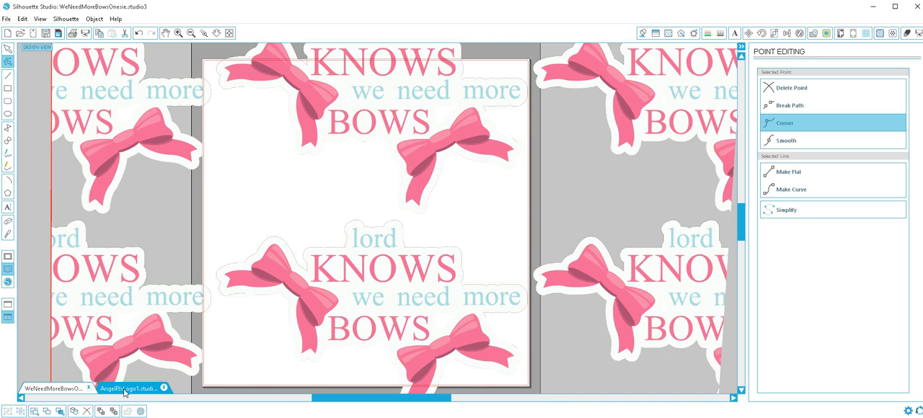
Switch to FlowerPatterns.studio3 and select the 1.6-inch coral flower image at top-left
left_click(133, 388)
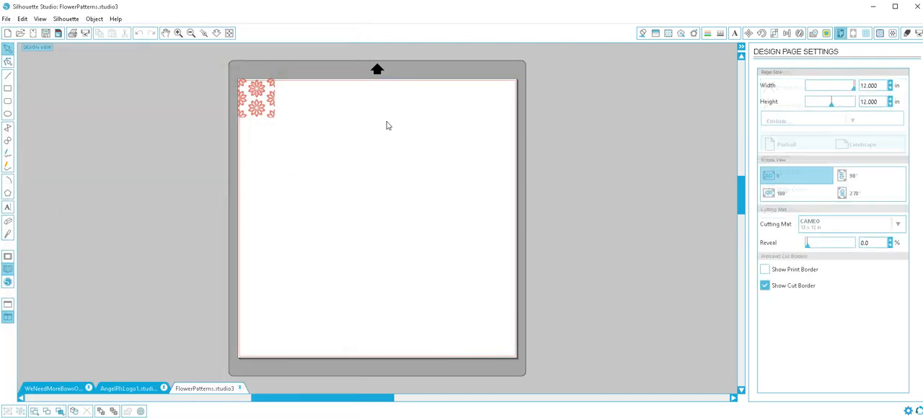
left_click(255, 99)
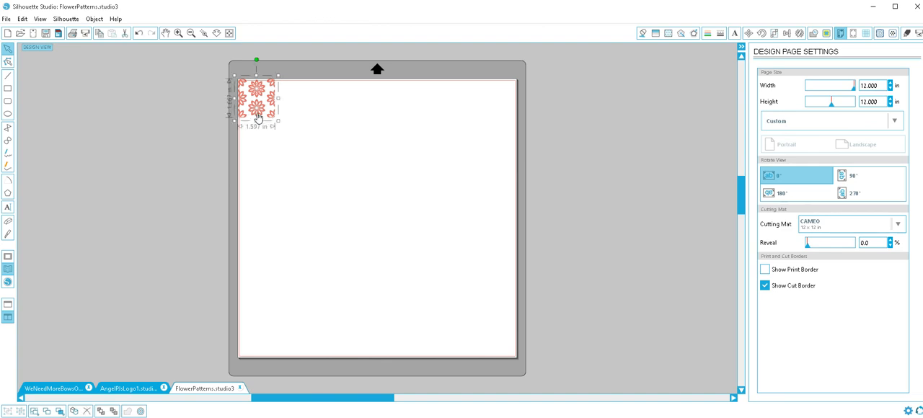
left_click(7, 62)
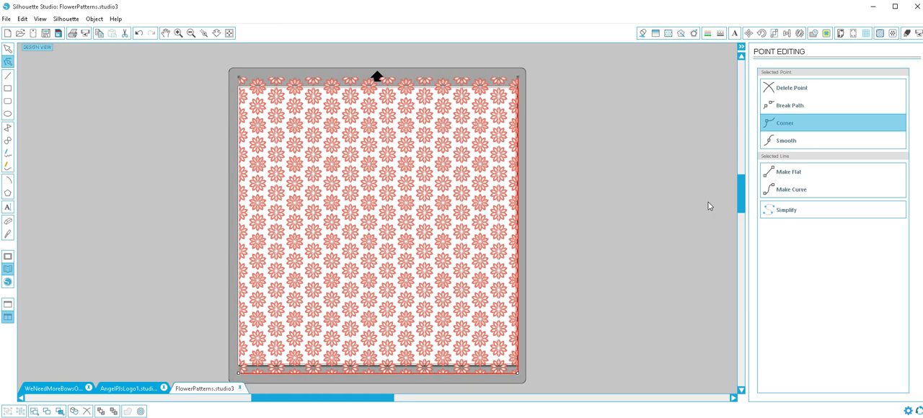
mouse_move(731, 226)
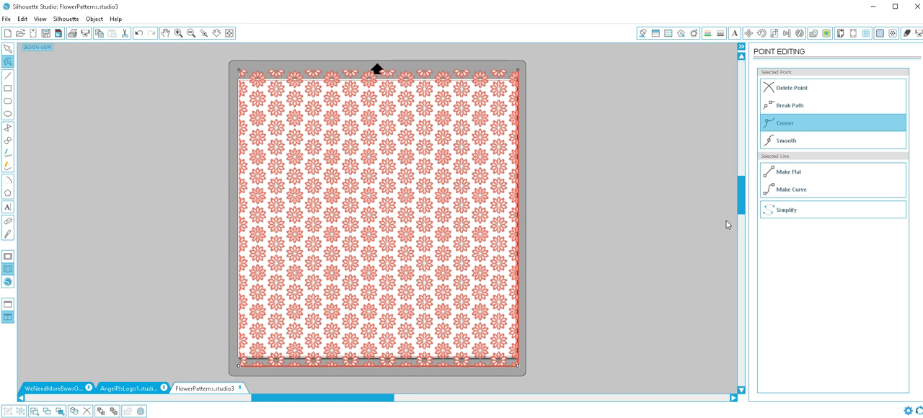
mouse_move(250, 118)
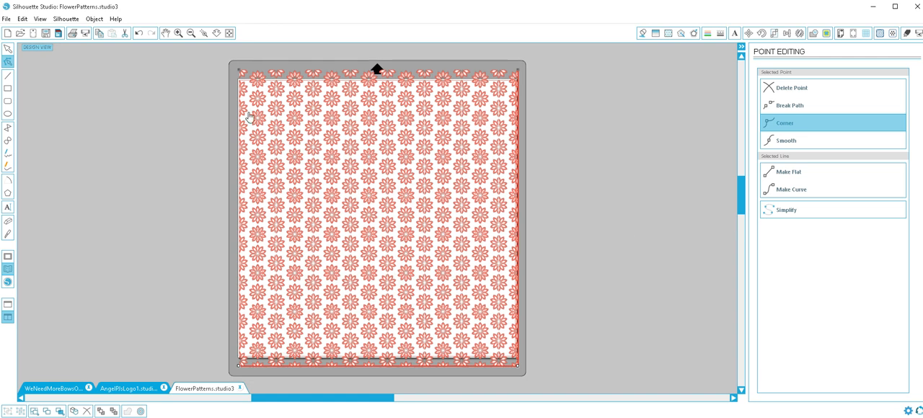
mouse_move(315, 223)
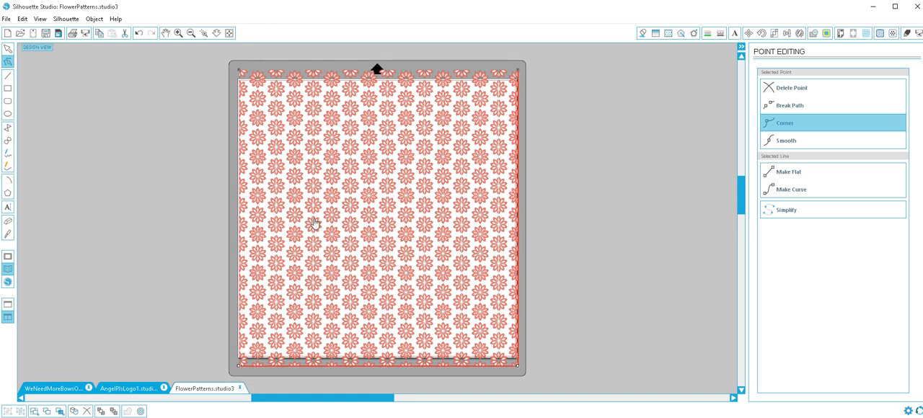
mouse_move(313, 228)
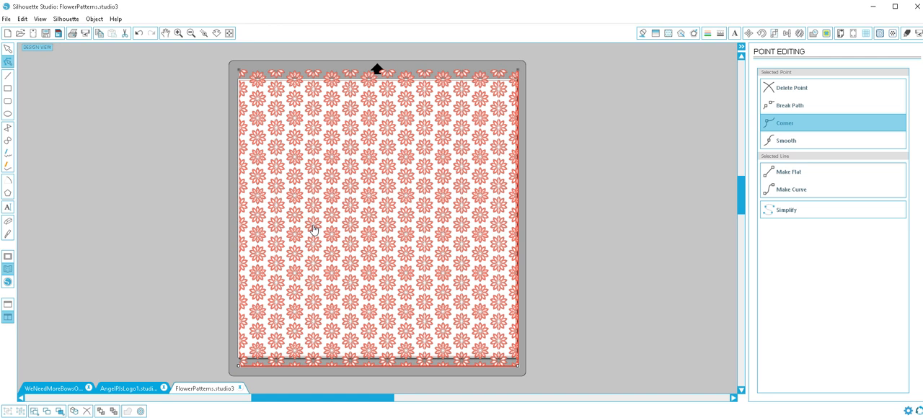
mouse_move(710, 300)
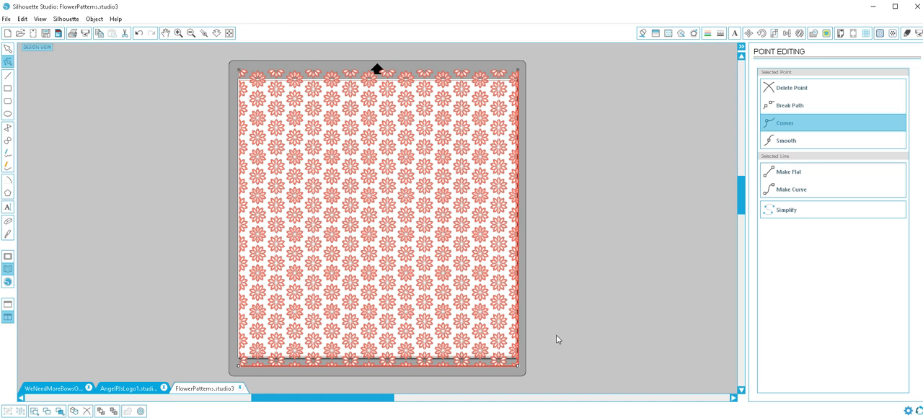
mouse_move(550, 333)
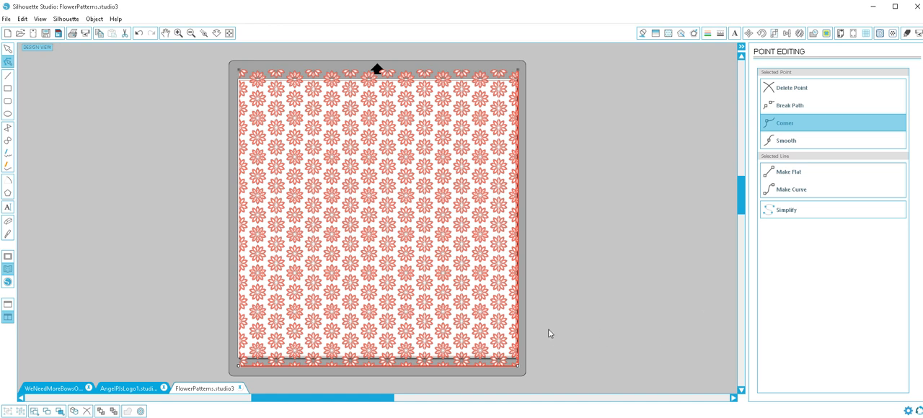